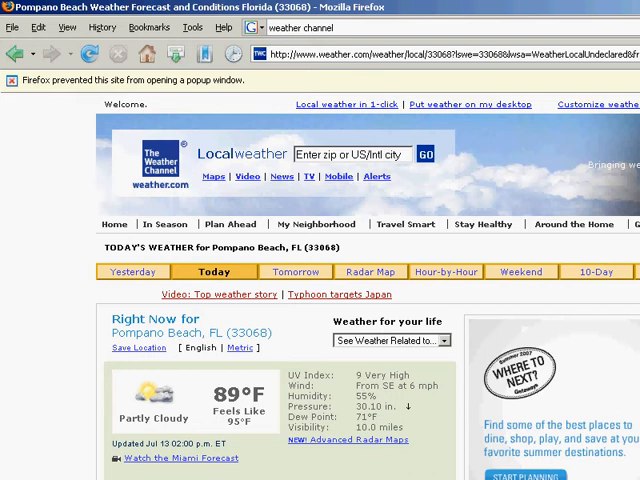
Scroll the Pompano Beach weather page down to reveal the full Right Now panel.
scroll("down", 3)
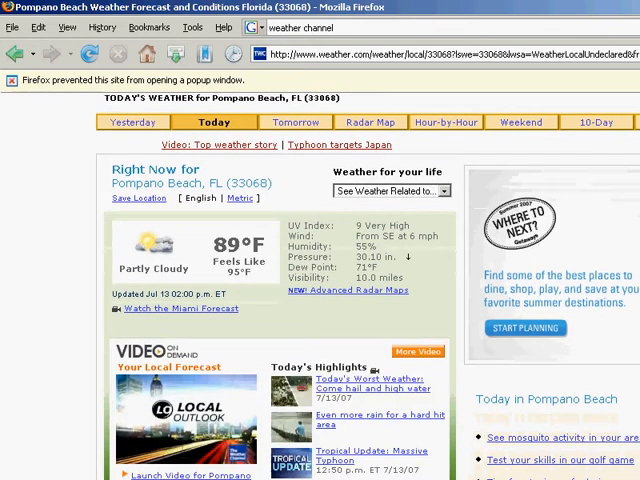
mouse_move(114, 243)
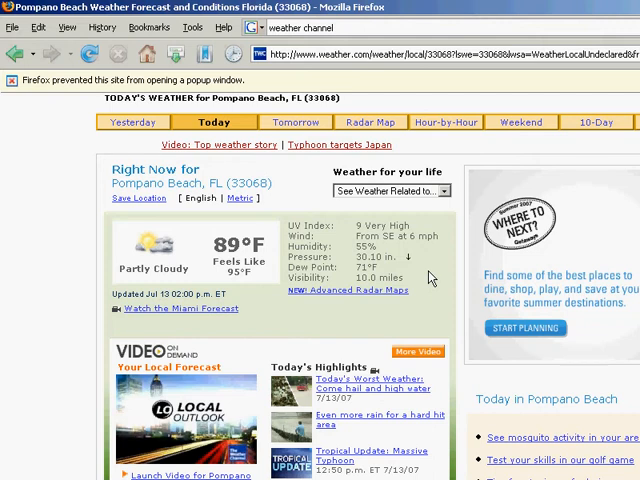
mouse_move(429, 278)
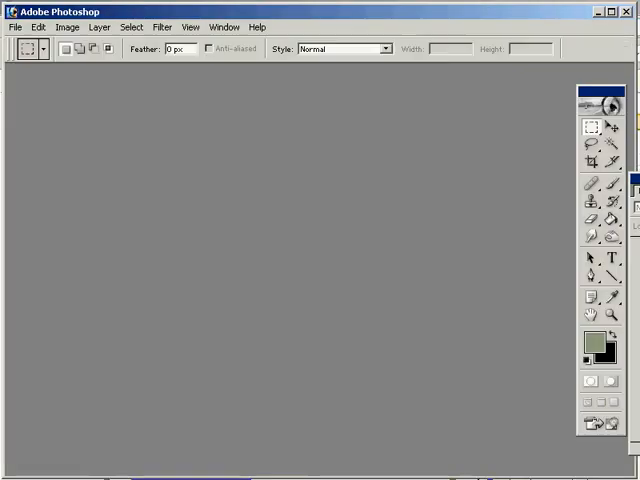
Create a new 1024×768 document and paste the weather page screenshot into it.
left_click(15, 27)
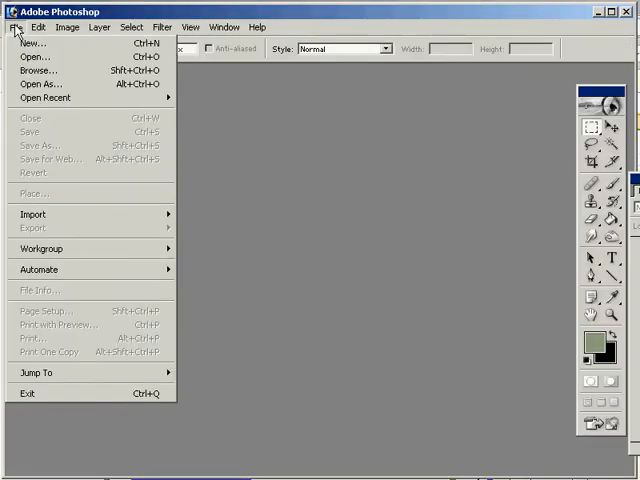
left_click(35, 43)
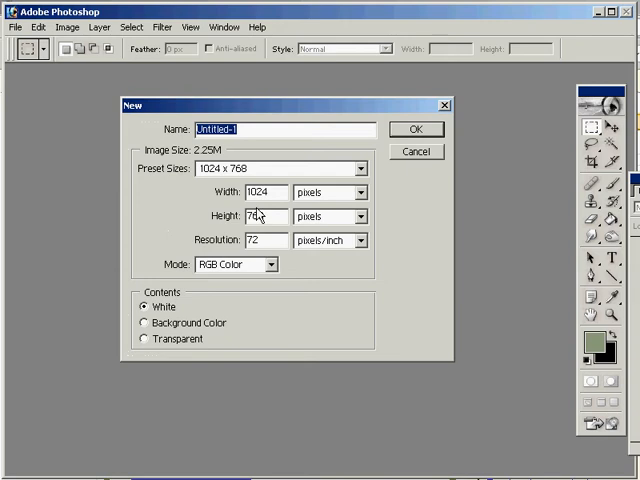
left_click(416, 129)
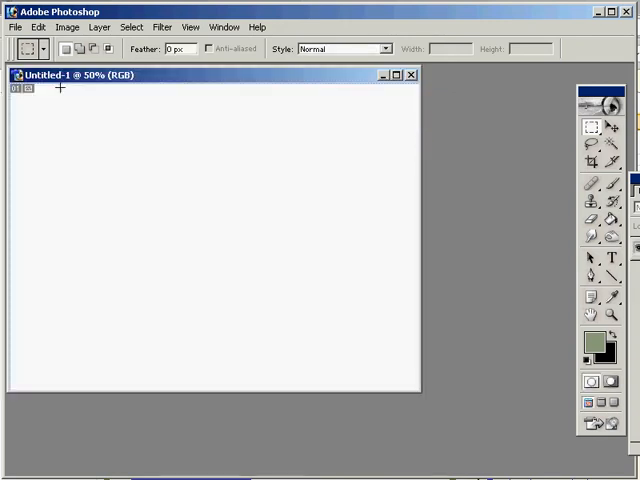
left_click(38, 27)
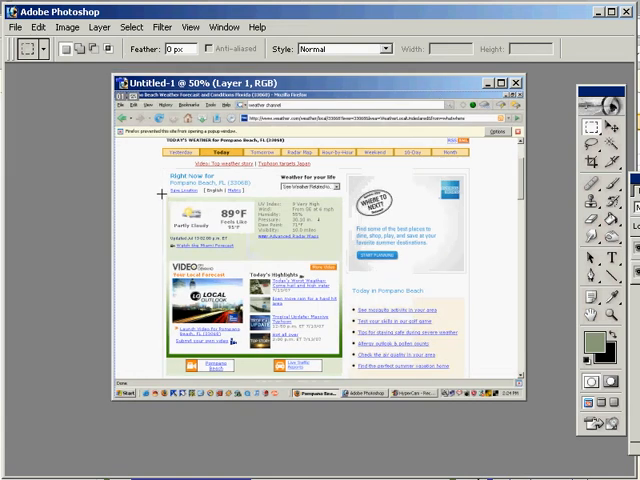
mouse_move(597, 95)
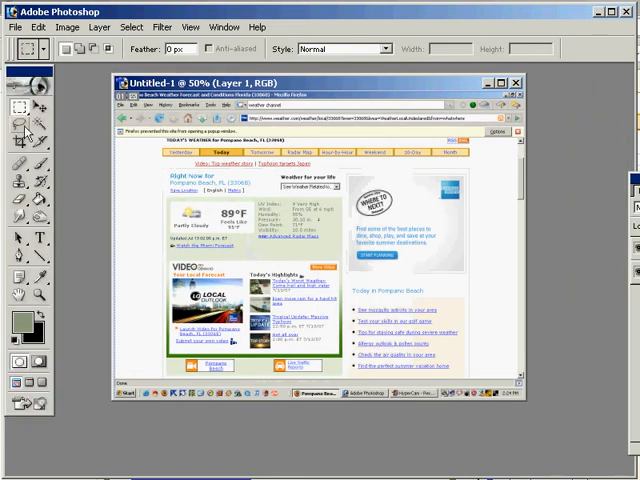
Select the Right Now conditions panel, copy it, and paste it into a new document.
left_click(13, 96)
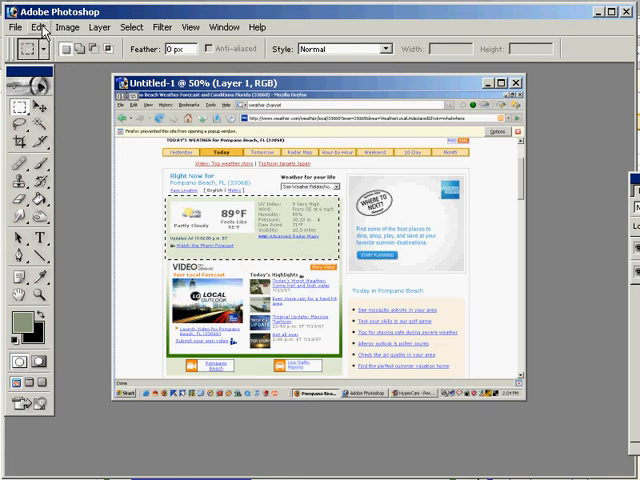
left_click(38, 27)
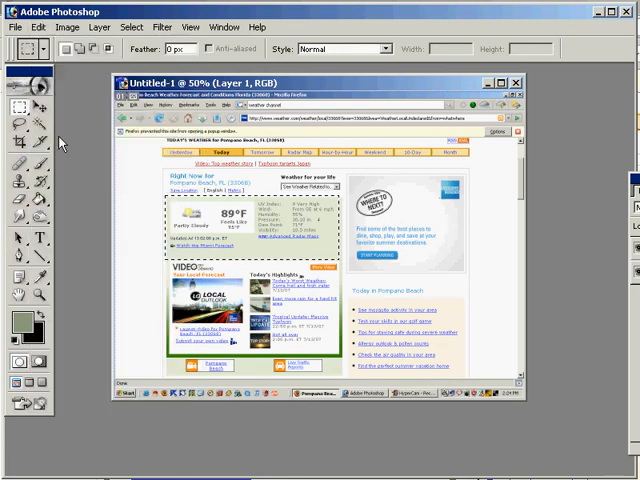
left_click(15, 27)
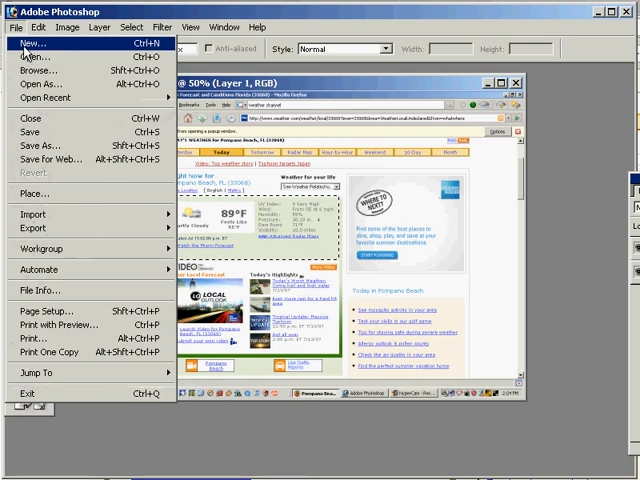
left_click(33, 43)
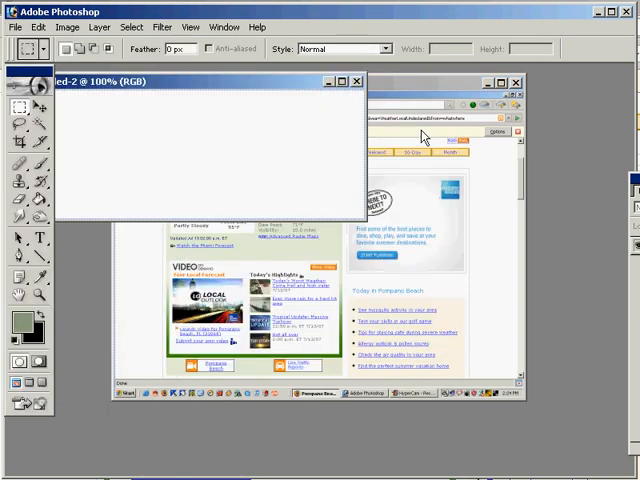
left_click(39, 27)
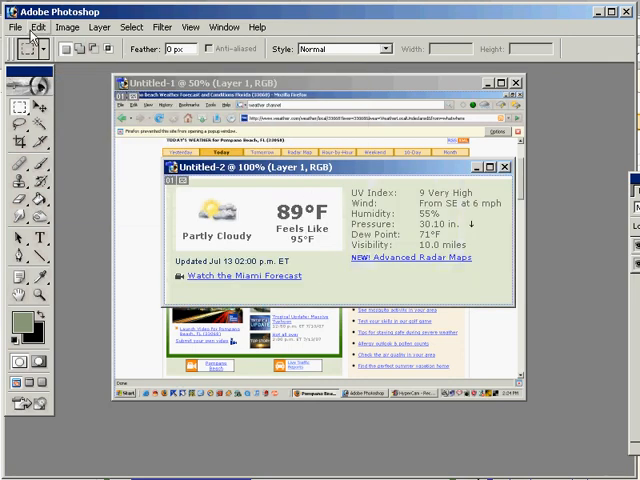
Save Untitled-2 to the Desktop as a JPEG named weather.
left_click(15, 27)
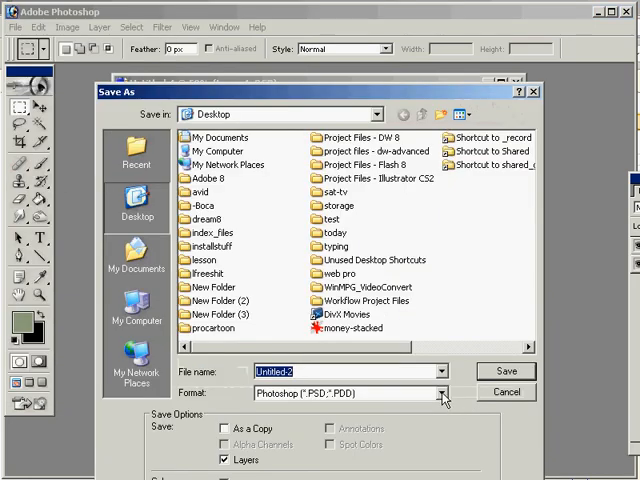
left_click(438, 392)
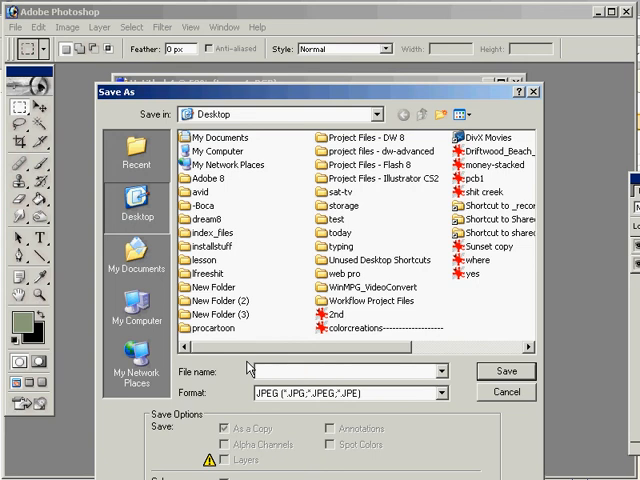
type("weather")
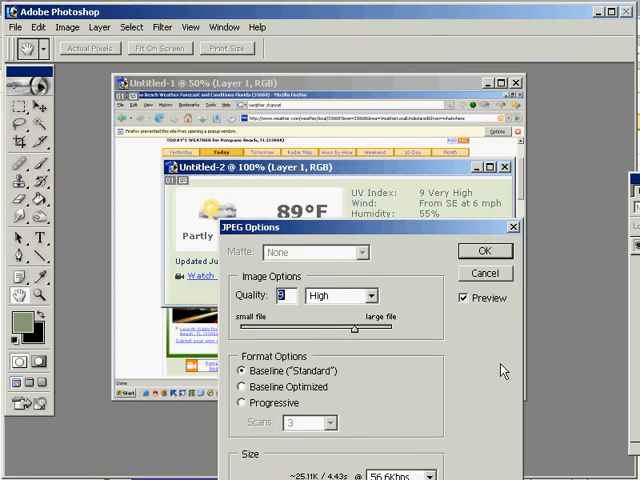
mouse_move(448, 261)
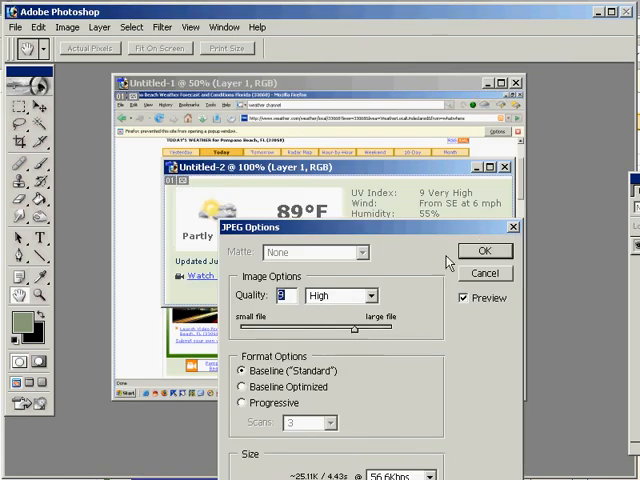
Set the JPEG quality to 3 (Low) and confirm the save.
left_click_drag(355, 329, 310, 329)
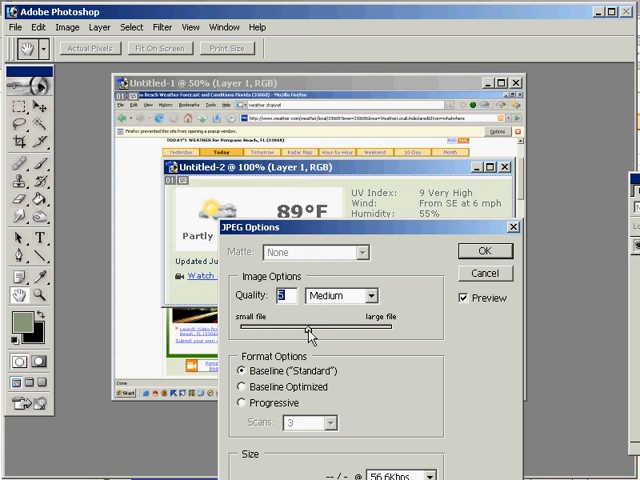
mouse_move(322, 323)
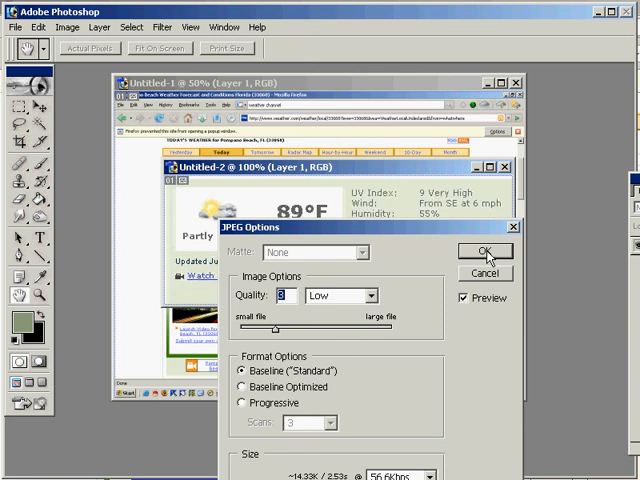
left_click(485, 251)
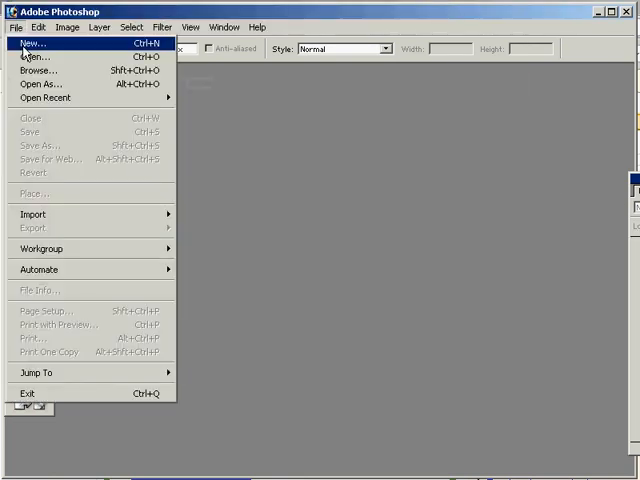
Reopen weather.jpg from the Desktop.
left_click(34, 57)
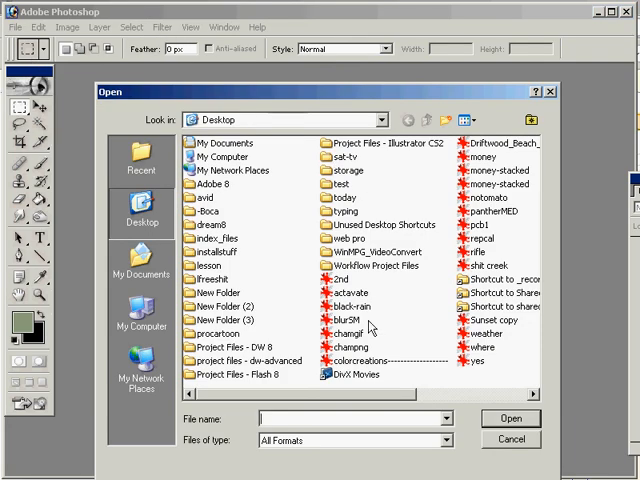
left_click(483, 332)
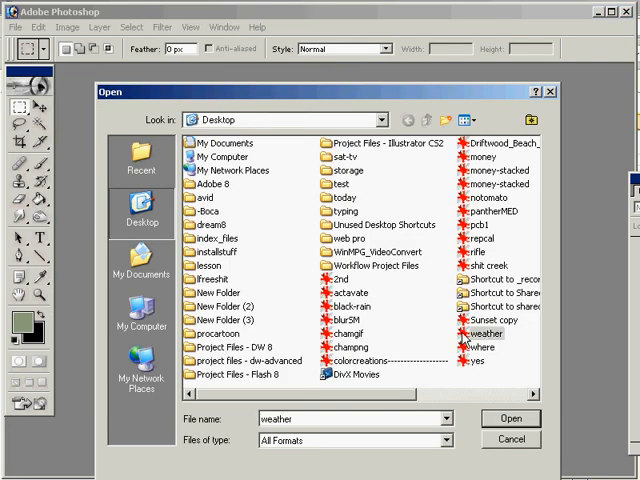
left_click(511, 418)
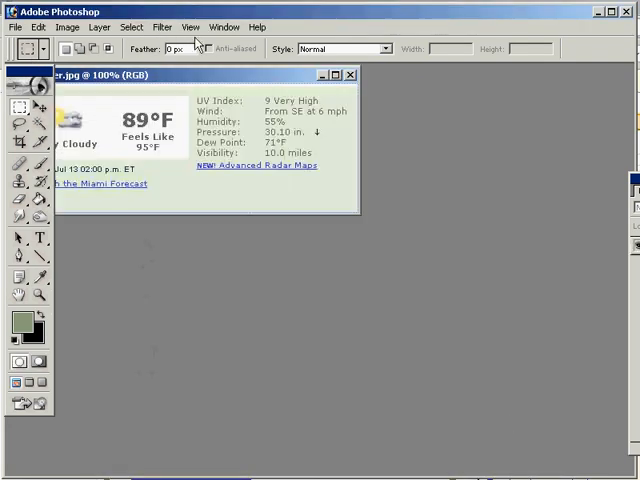